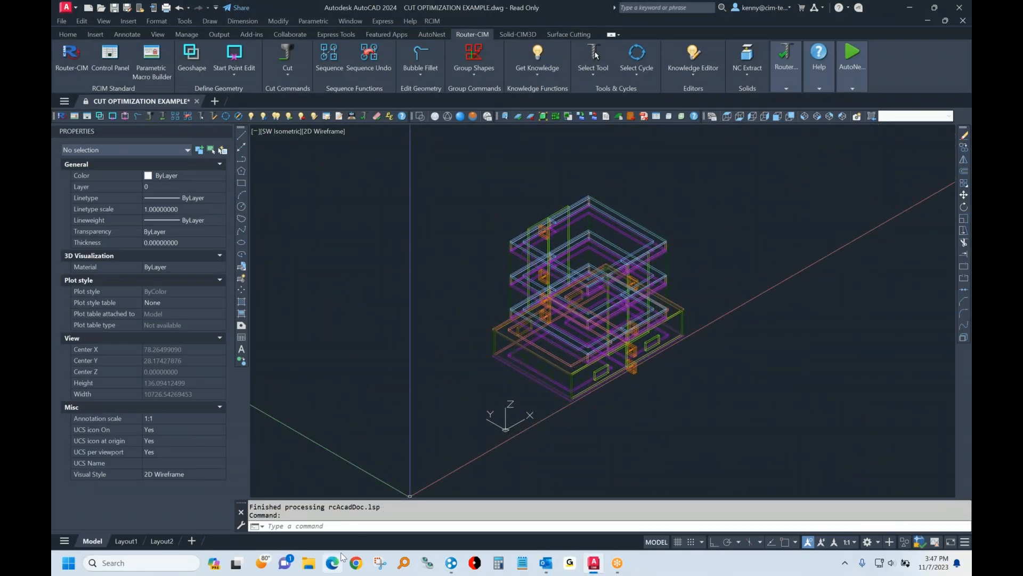
# Switch from the AutoCAD cabinet drawing to the CIM-TECH website in Edge
pyautogui.click(355, 562)
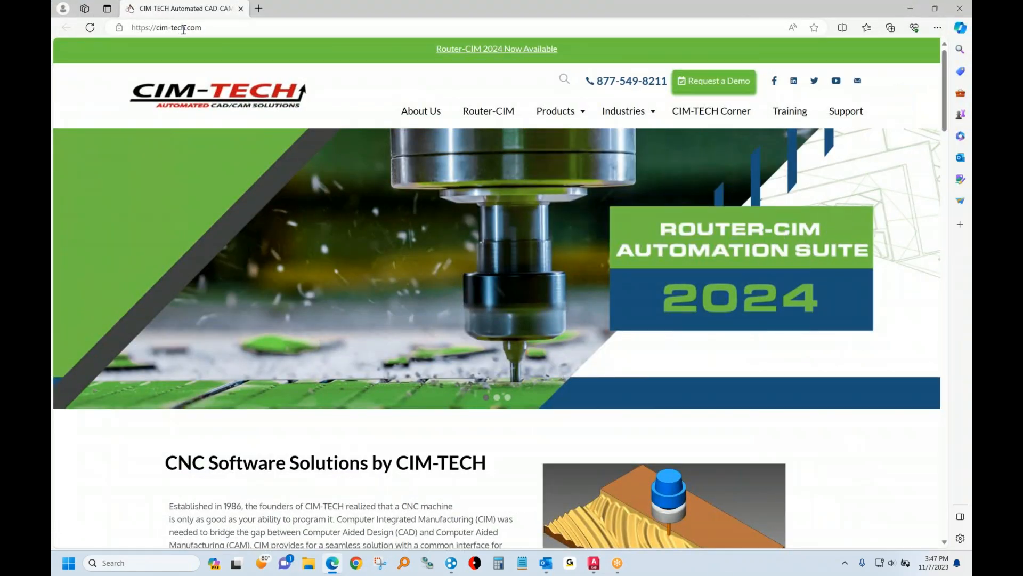
# Open the Saw-CIM page from the CIM-TECH Products menu and scroll through it
pyautogui.click(555, 110)
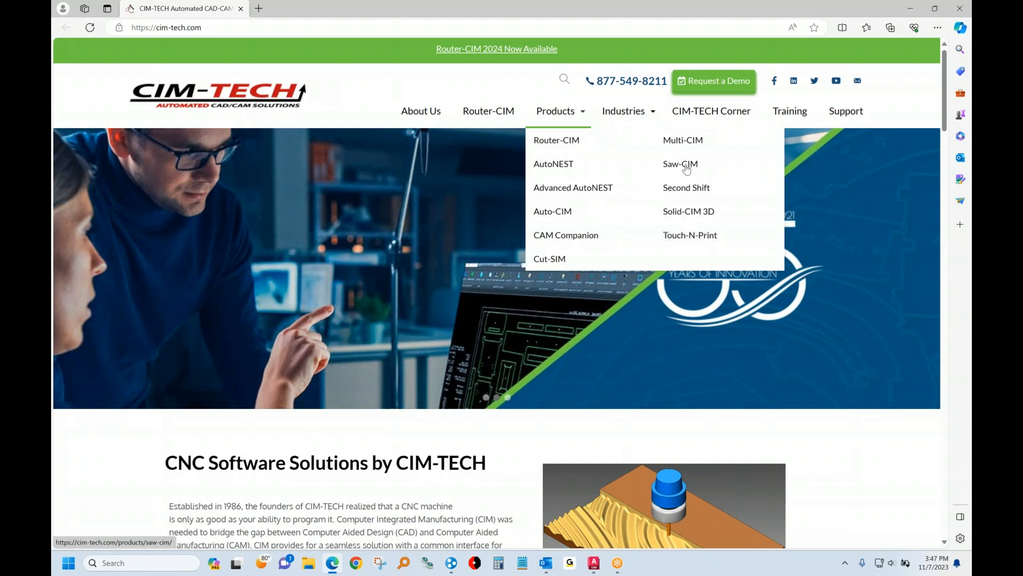
pyautogui.click(680, 164)
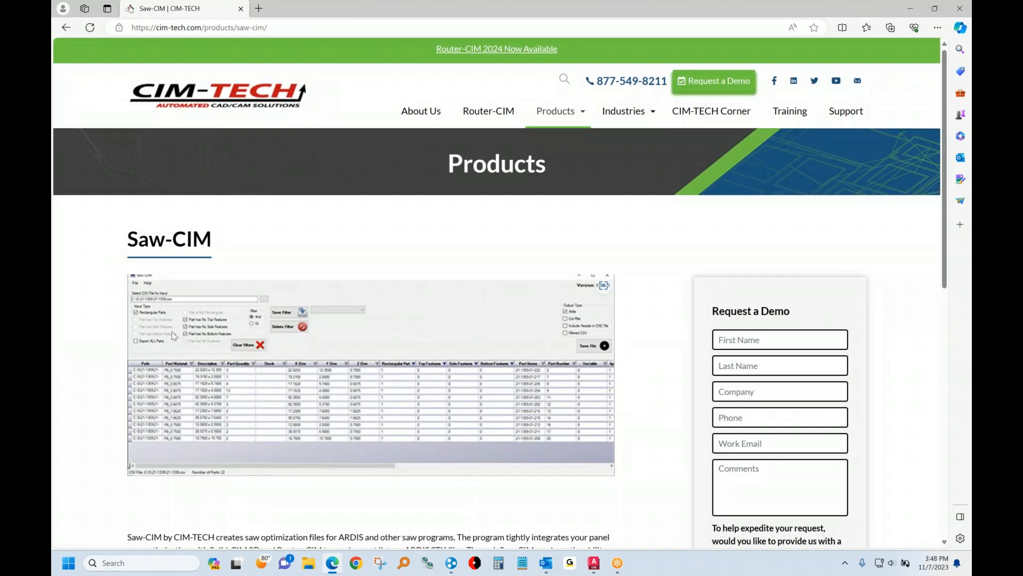
pyautogui.moveTo(430, 337)
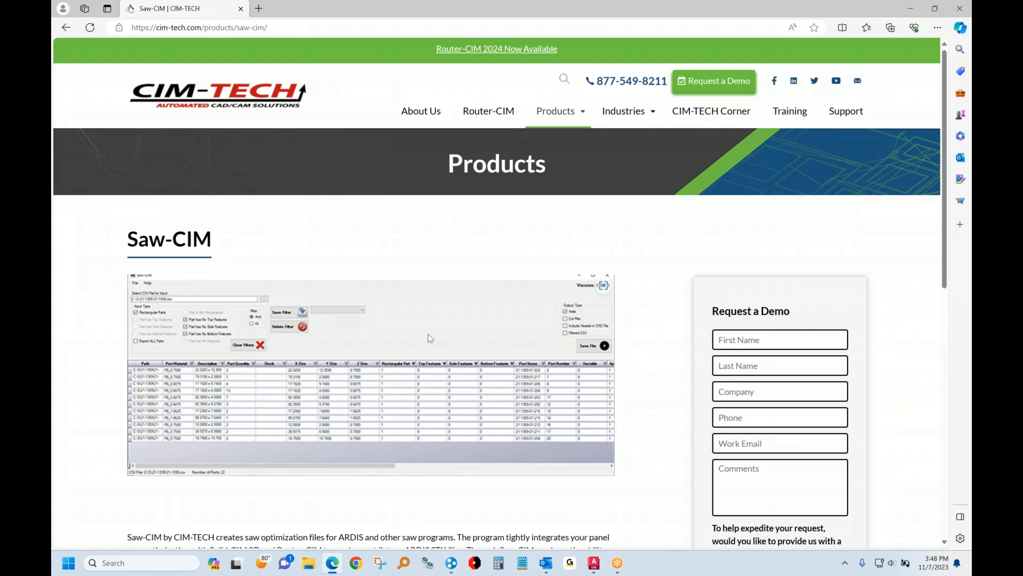
pyautogui.scroll(-3)
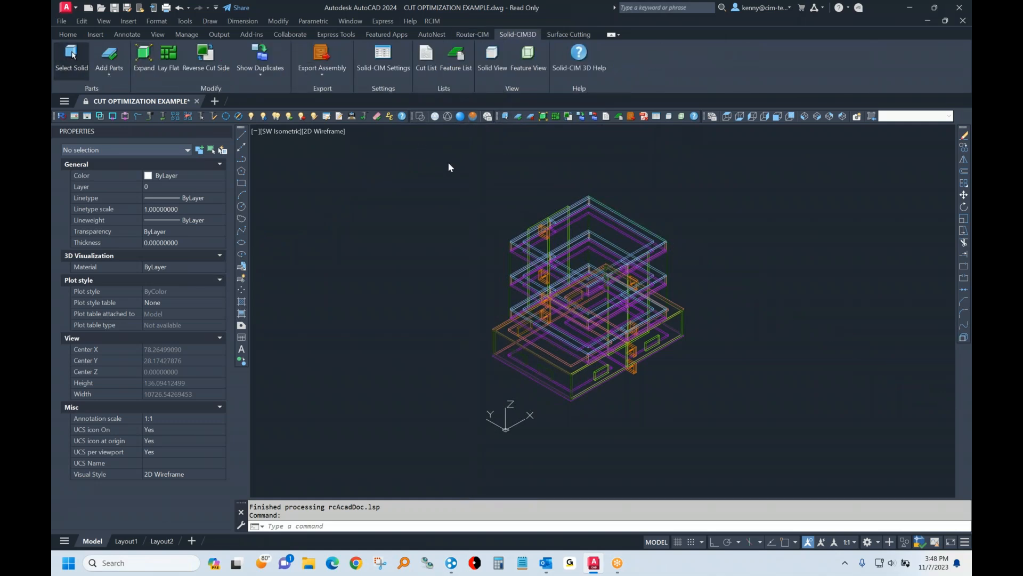
# Export the cabinet's Solid-CIM cut list and save it as a CSV job
pyautogui.click(71, 59)
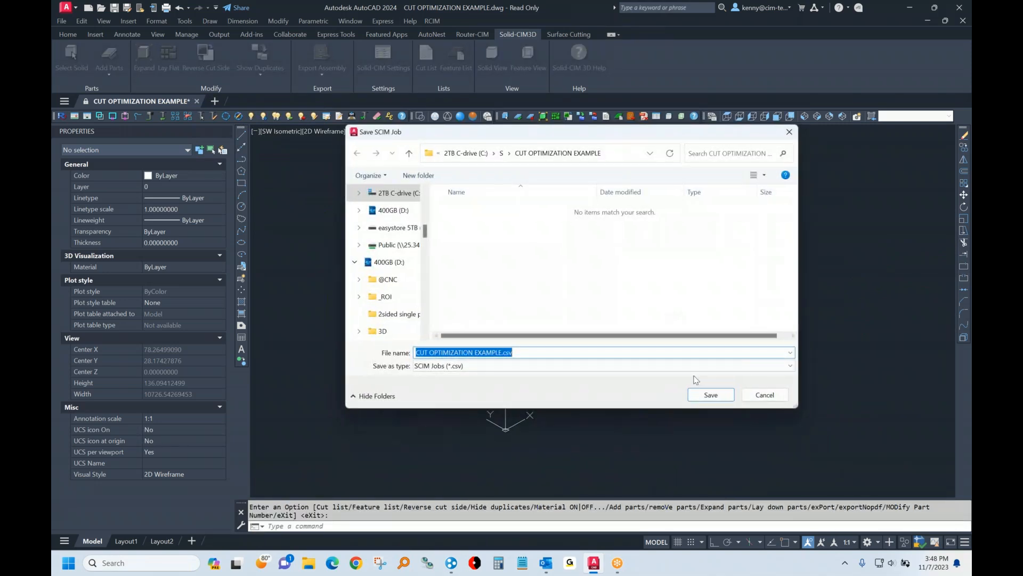
pyautogui.click(710, 394)
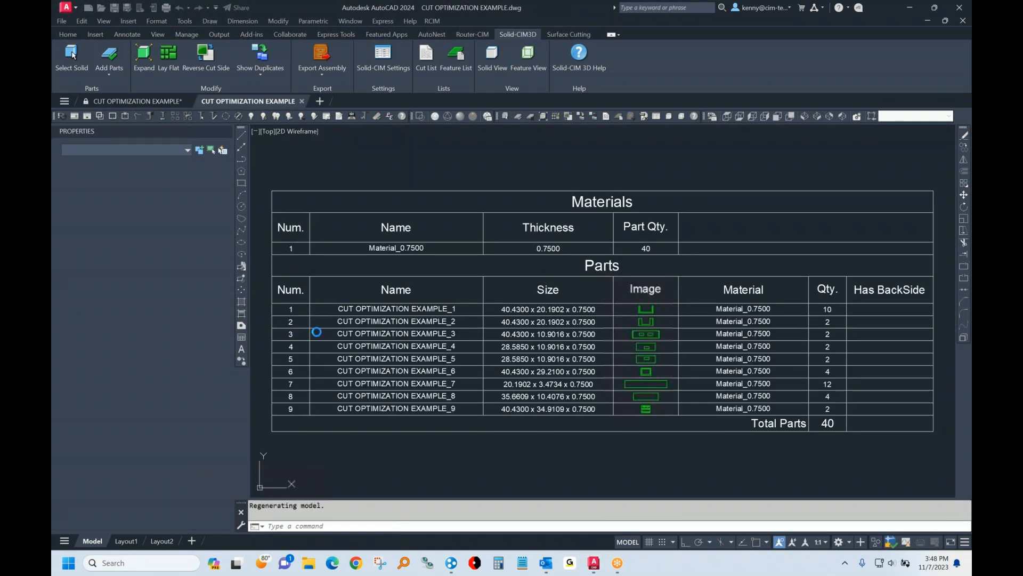
pyautogui.moveTo(309, 412)
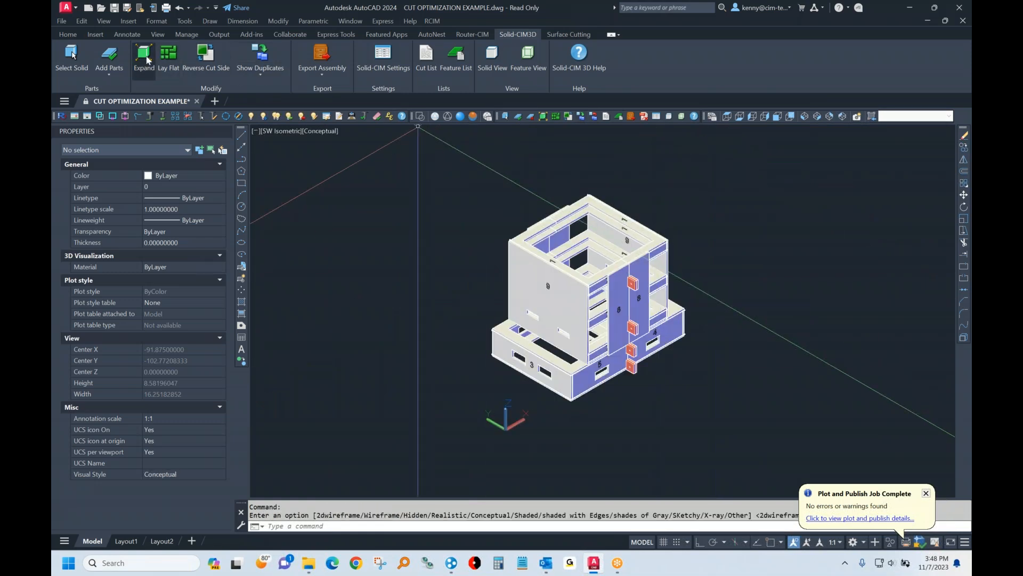
# Expand the cabinet into separate parts by dragging, then lay all parts flat
pyautogui.click(143, 57)
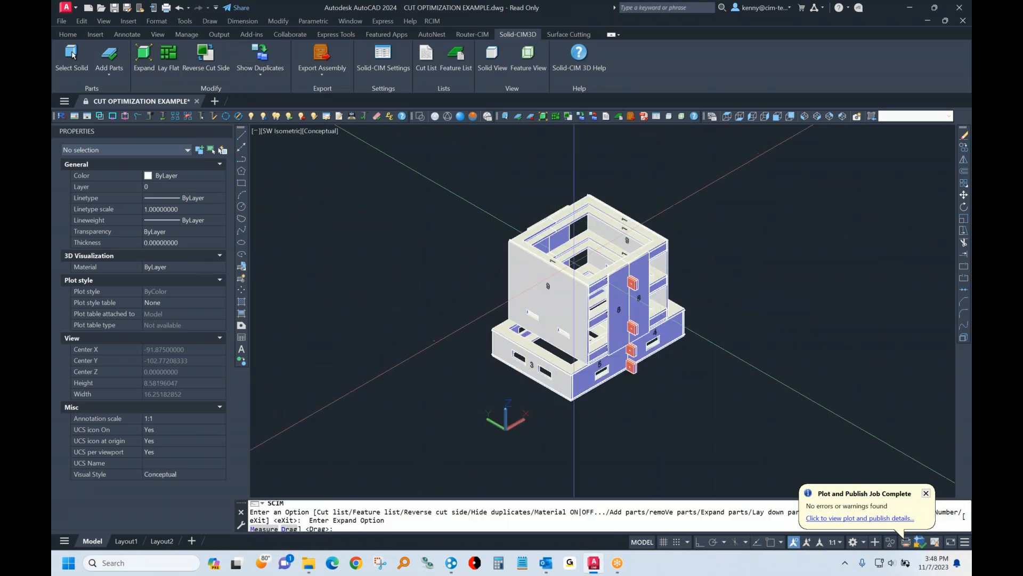
pyautogui.click(143, 59)
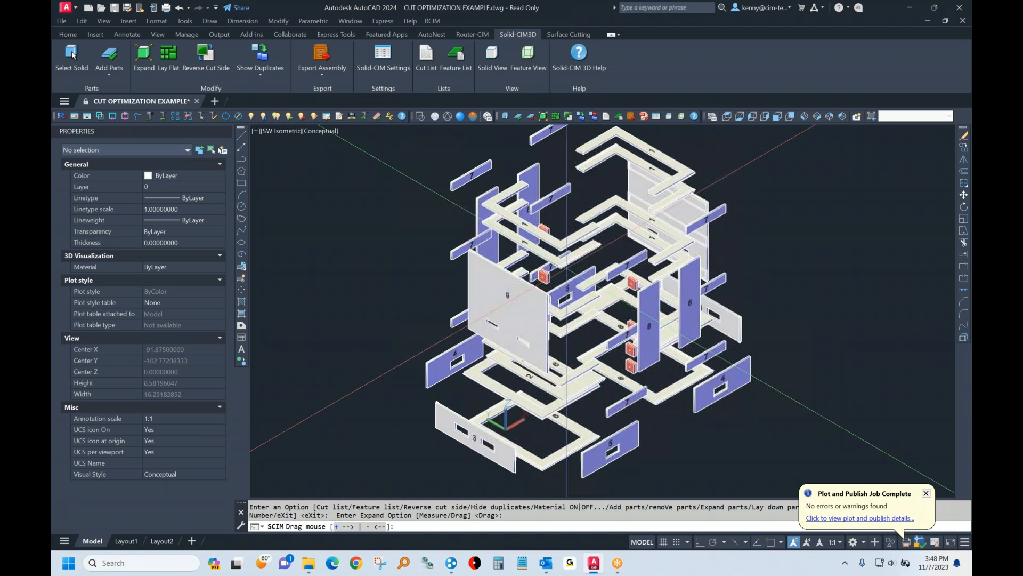
pyautogui.press('Escape')
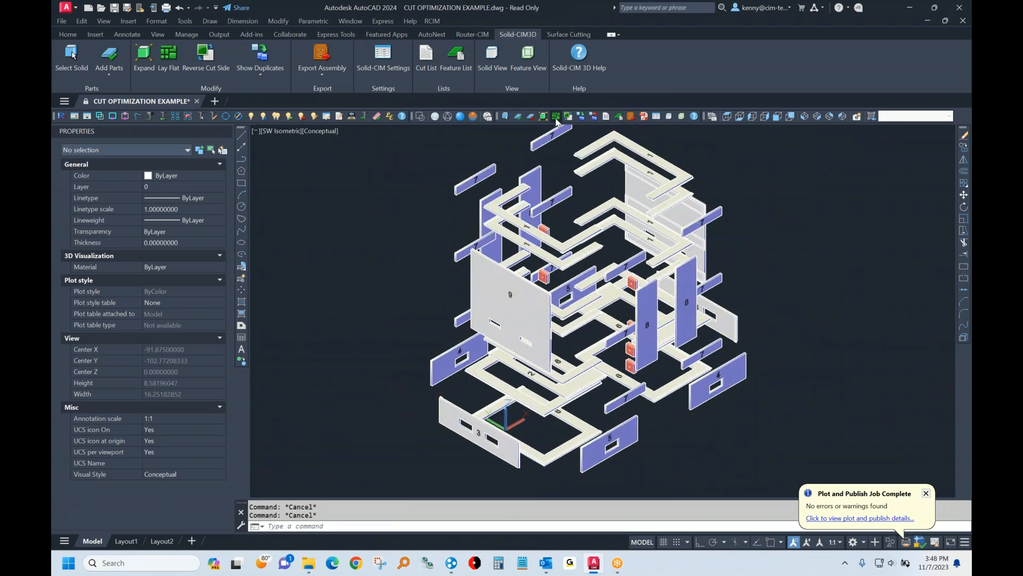
pyautogui.click(168, 57)
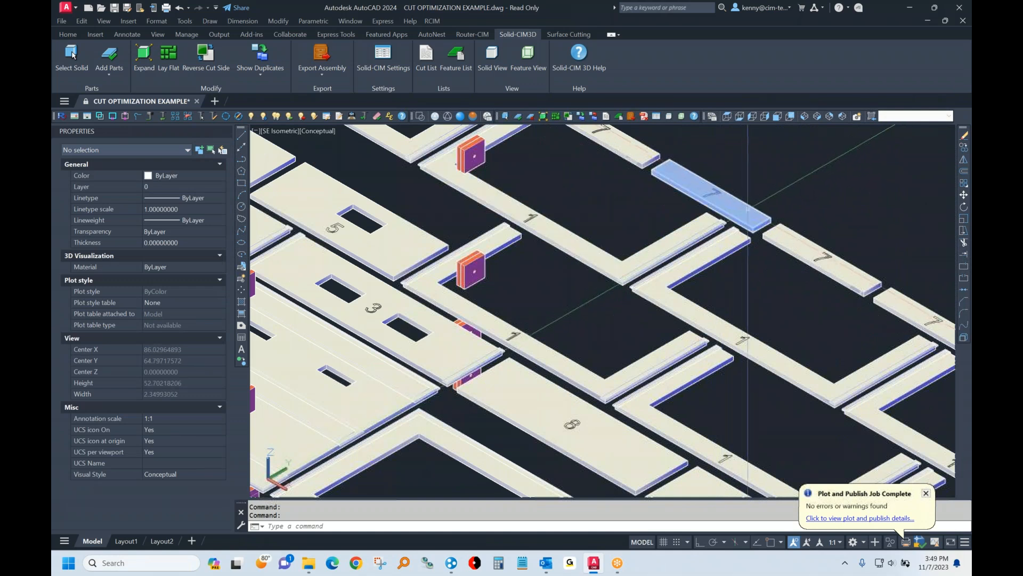
# Check Solid-CIM geometric settings, close the drawing unsaved, and open the exported CSV
pyautogui.scroll(-3)
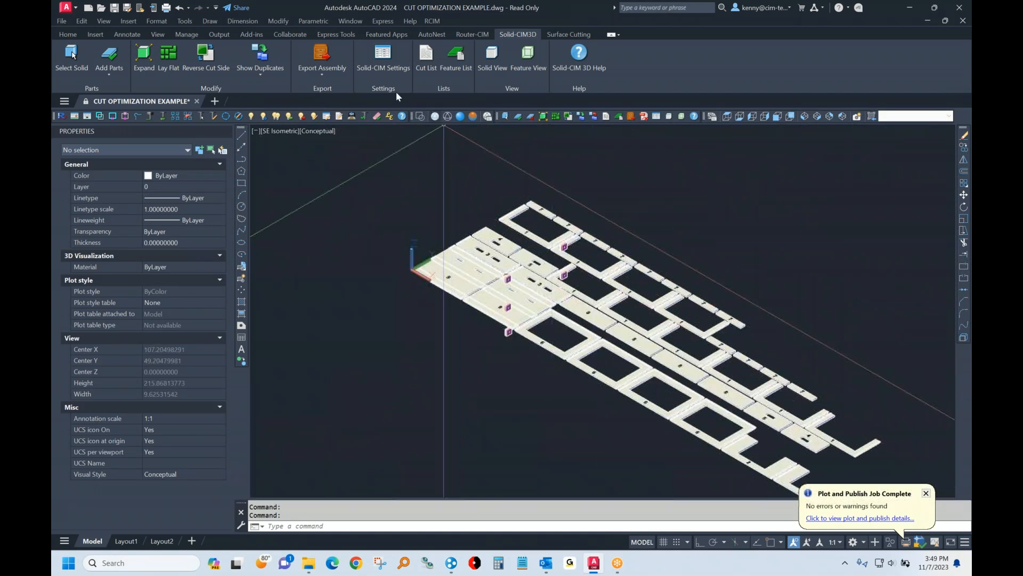
pyautogui.click(384, 57)
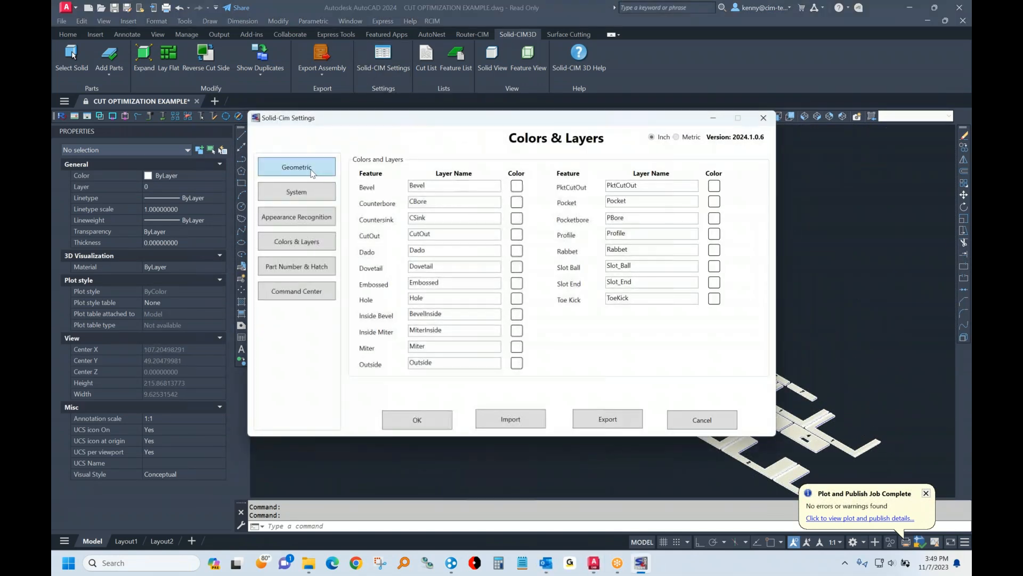
pyautogui.click(297, 167)
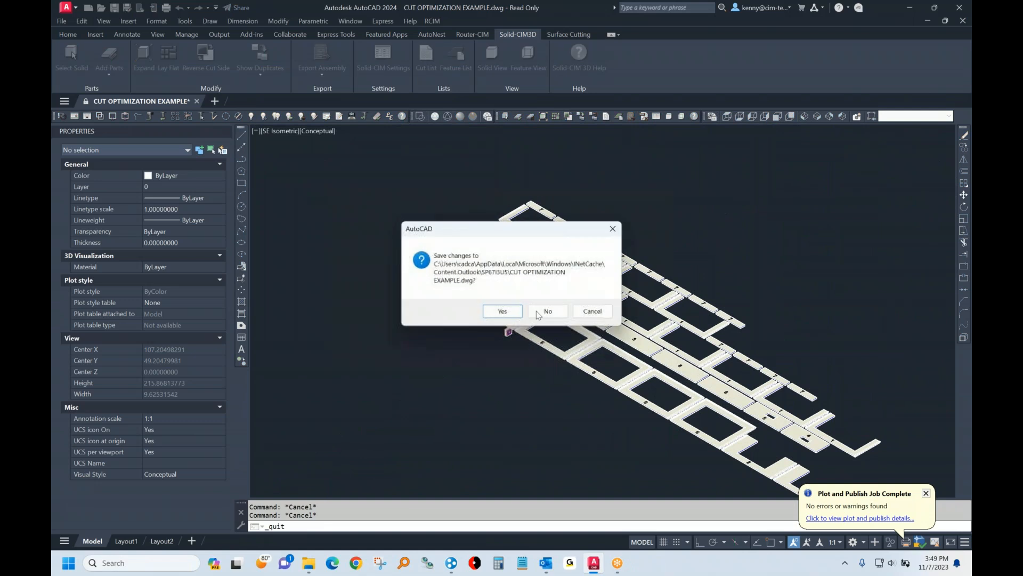
pyautogui.click(547, 311)
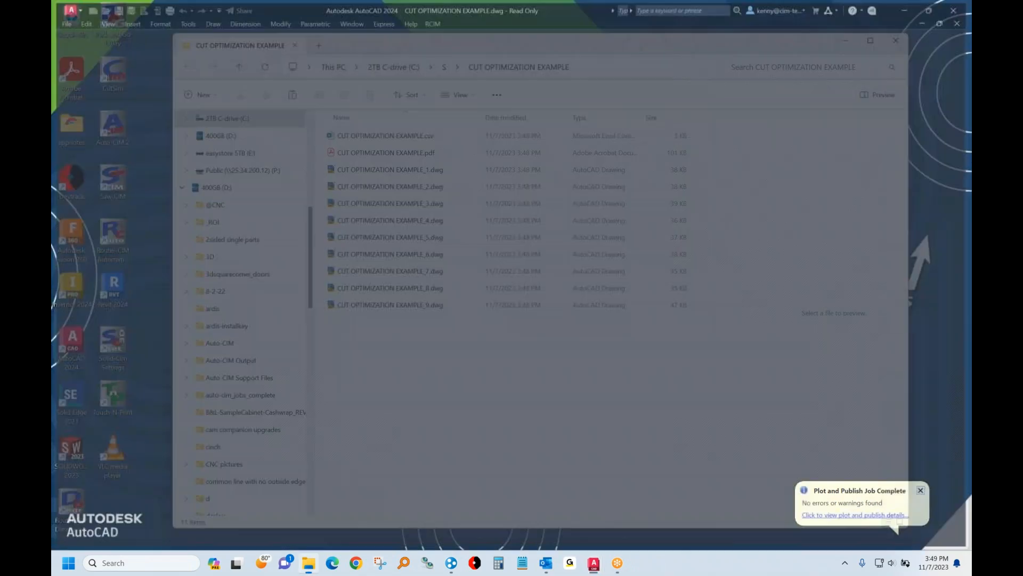
pyautogui.doubleClick(385, 135)
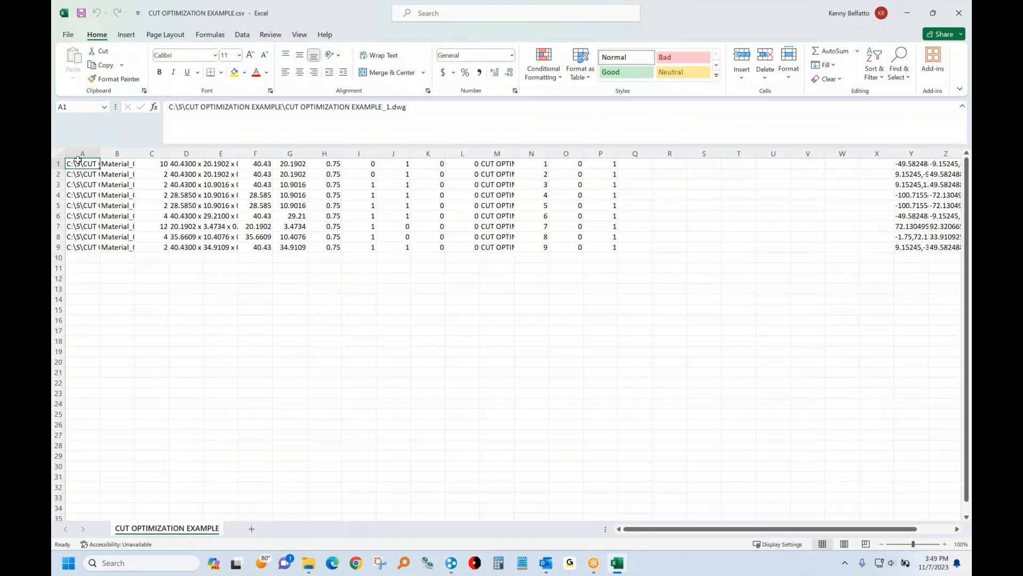
# Select the cut list's columns B through L, then close the spreadsheet without saving
pyautogui.click(58, 153)
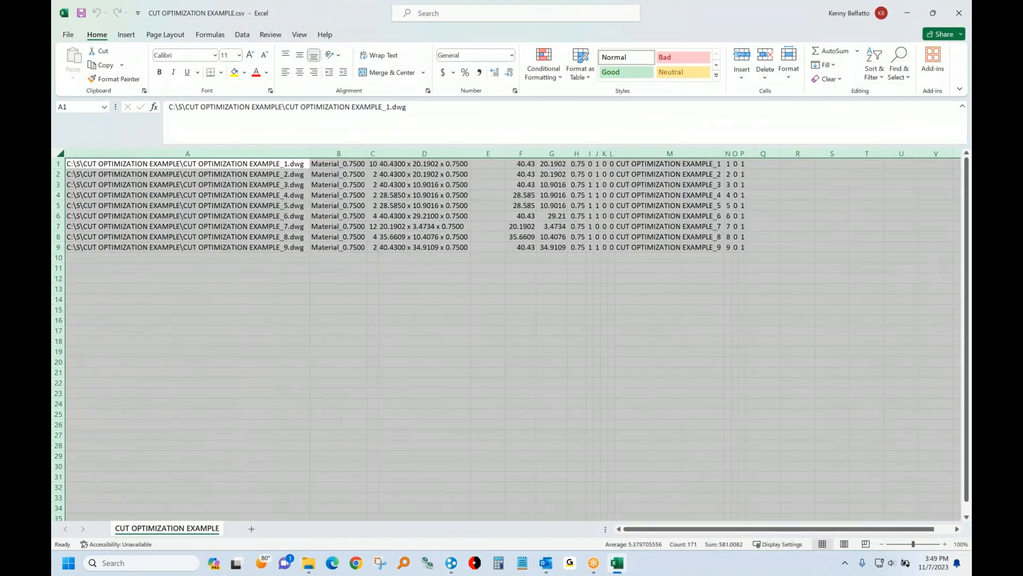
pyautogui.click(338, 154)
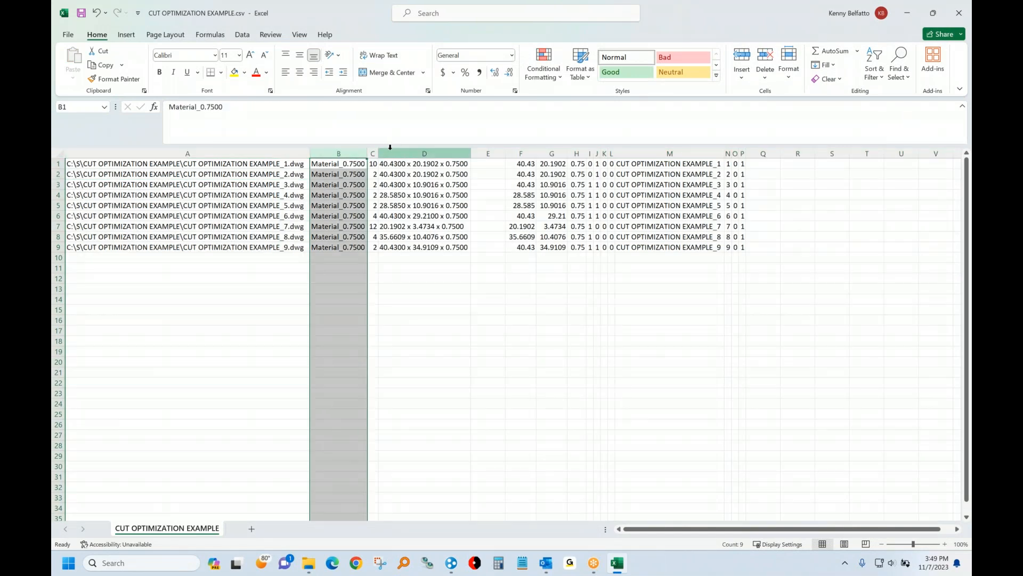
pyautogui.click(425, 153)
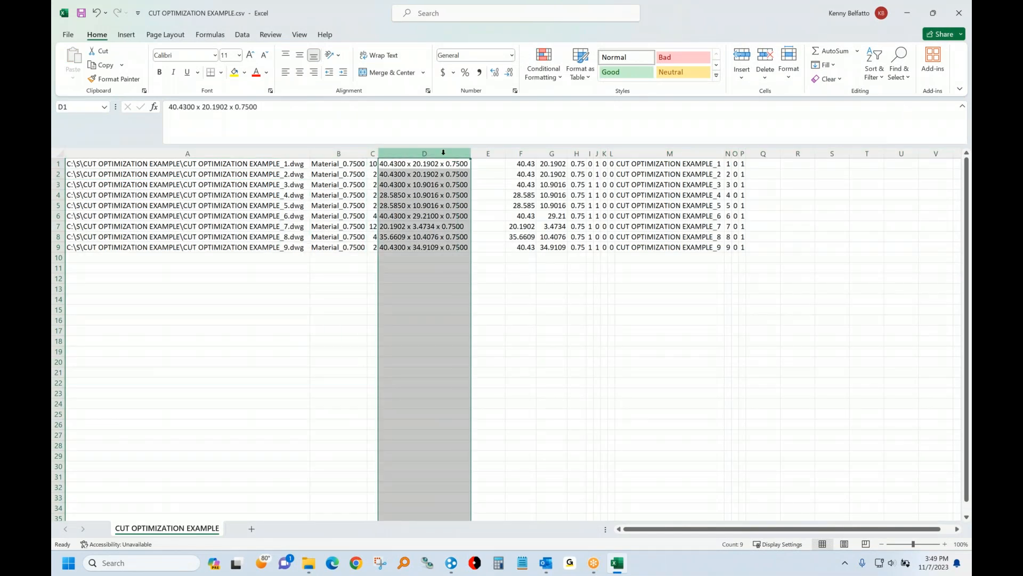
pyautogui.click(520, 153)
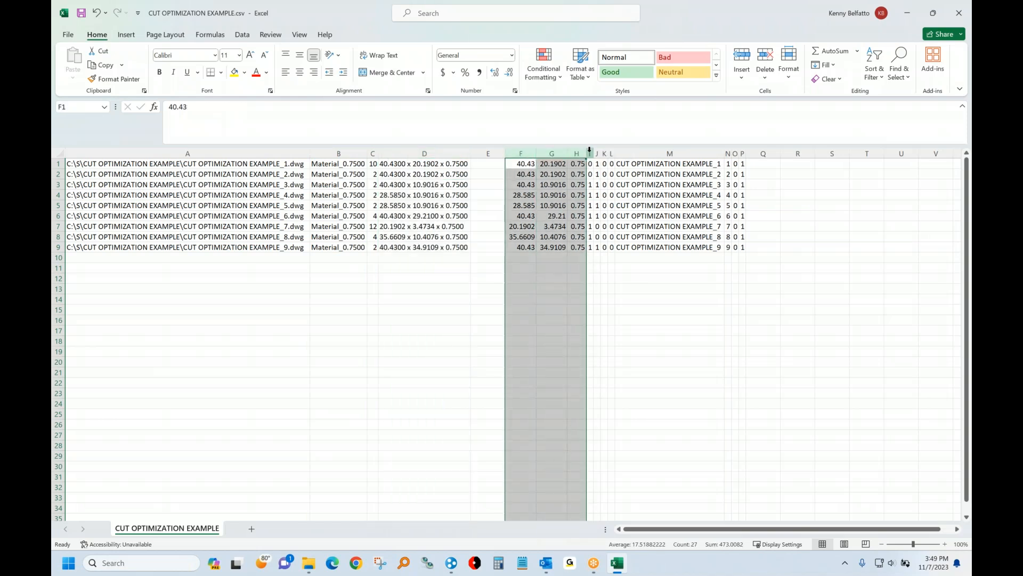
pyautogui.click(589, 164)
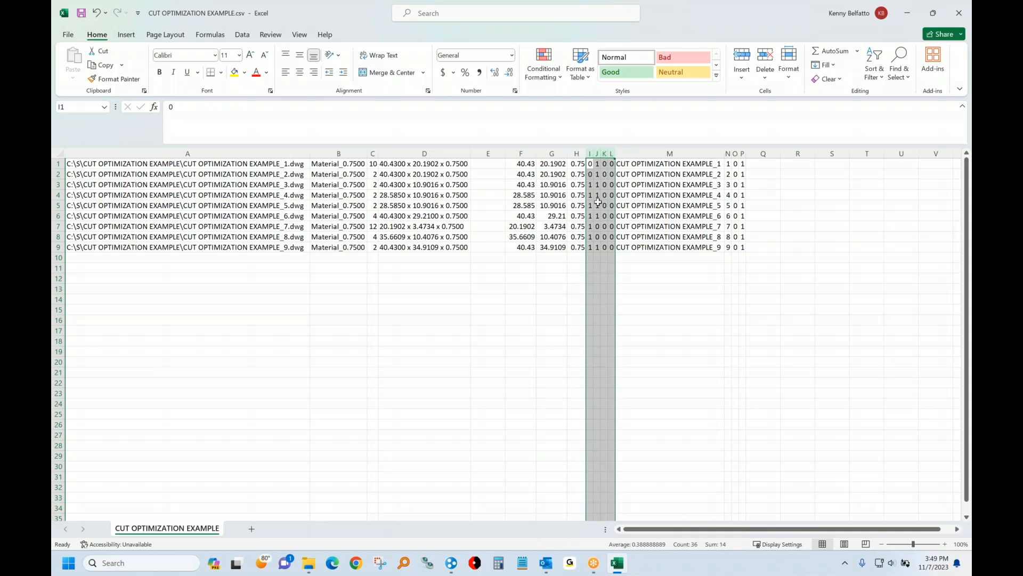
pyautogui.moveTo(629, 128)
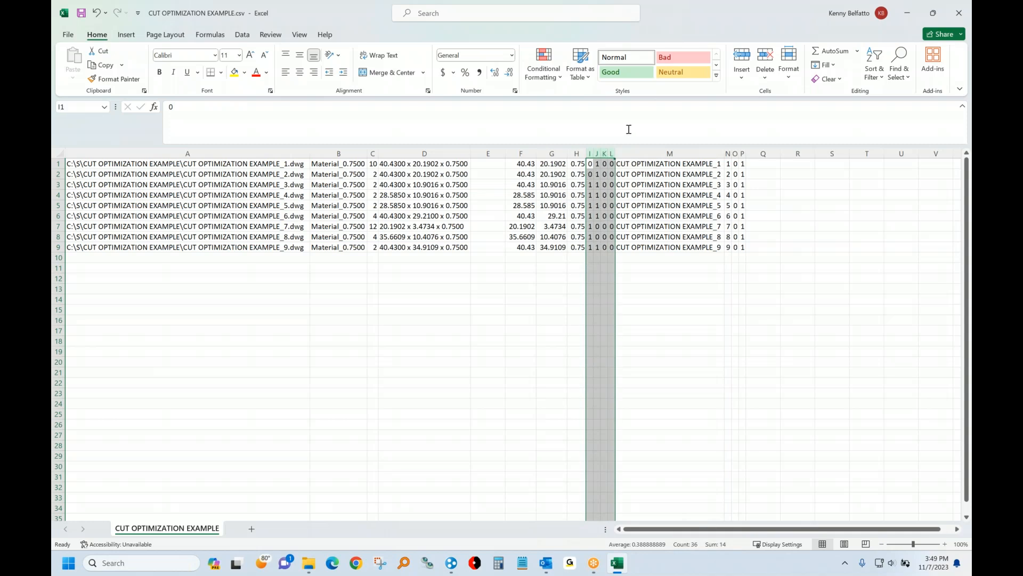
pyautogui.moveTo(623, 191)
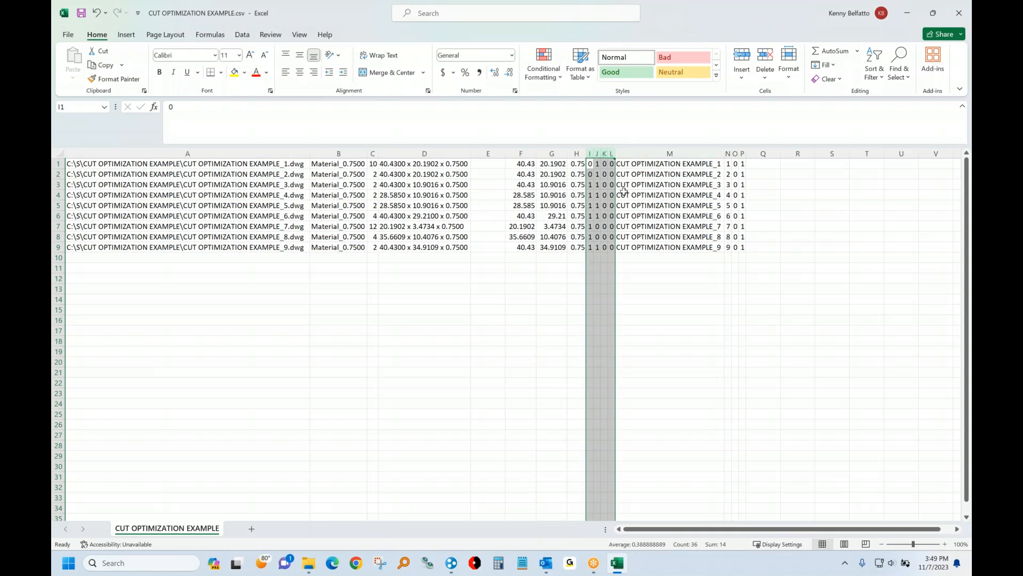
pyautogui.click(959, 12)
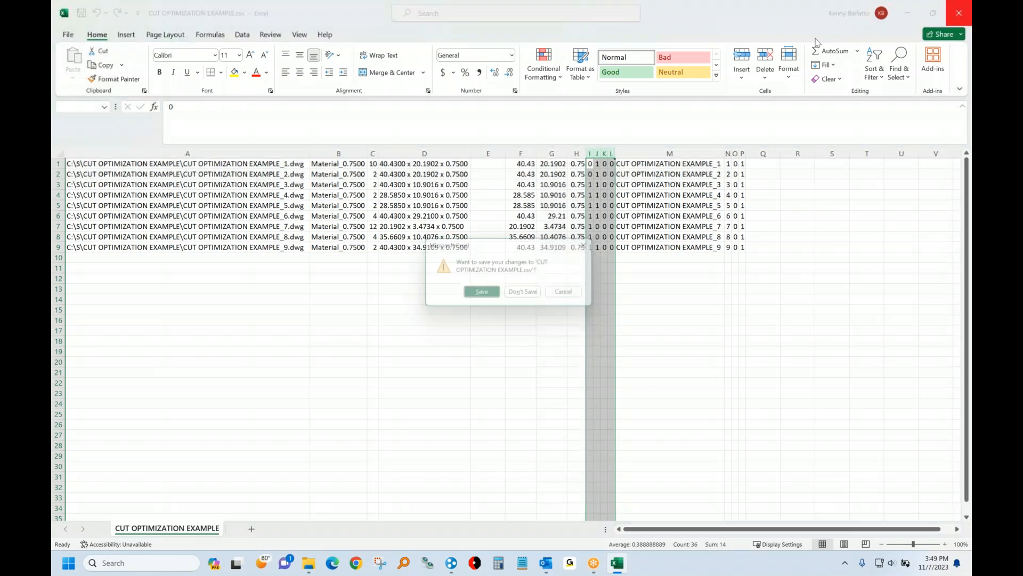
pyautogui.click(523, 291)
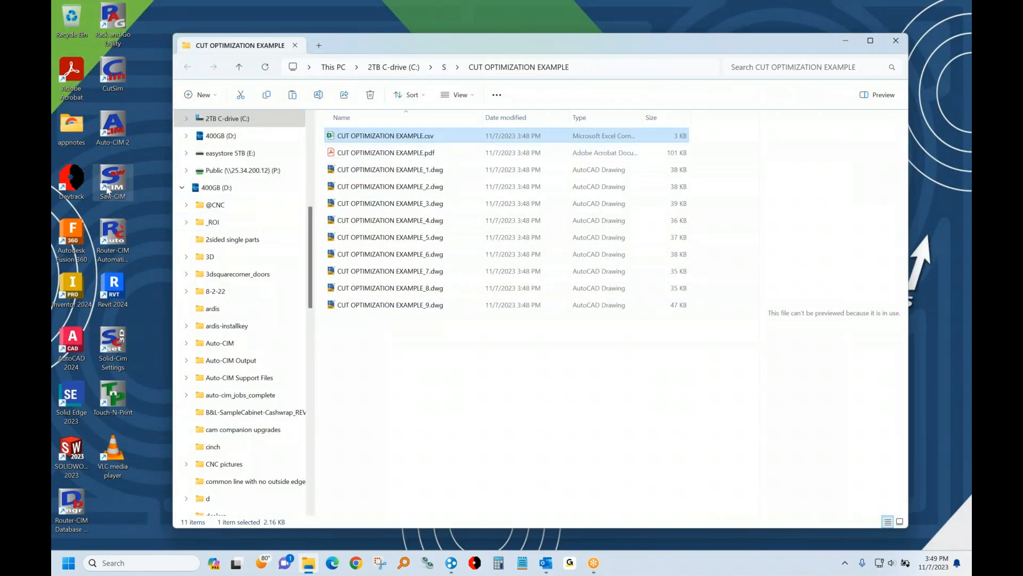
pyautogui.moveTo(113, 182)
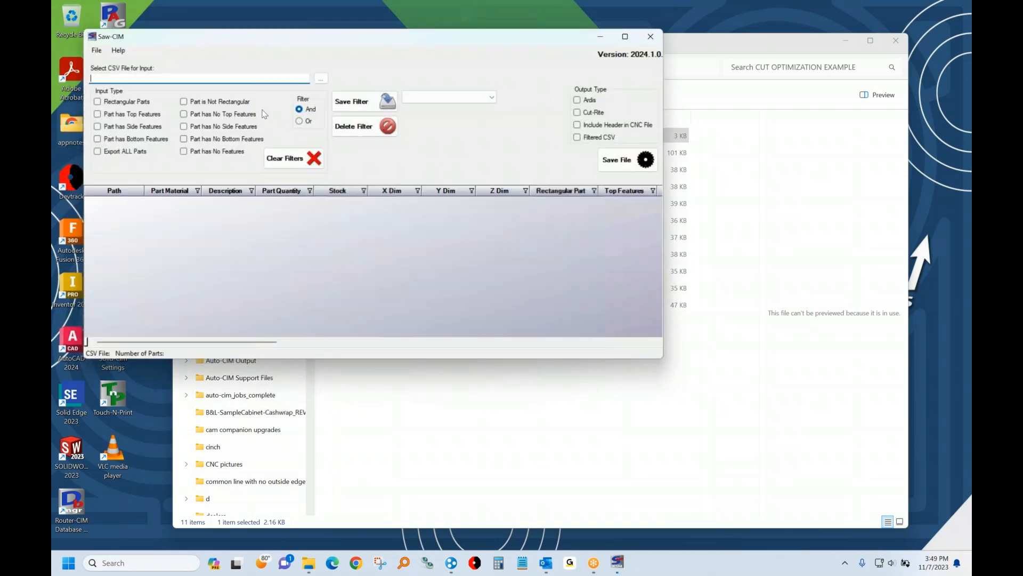
# Load the cut list CSV, keep rectangular parts, add Filtered CSV output, and save
pyautogui.click(320, 79)
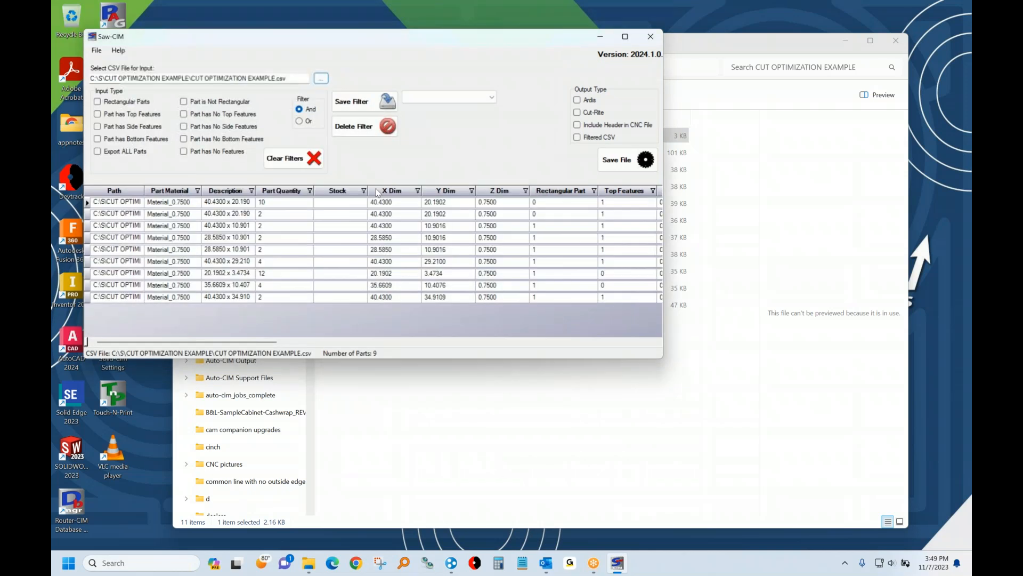
pyautogui.click(98, 102)
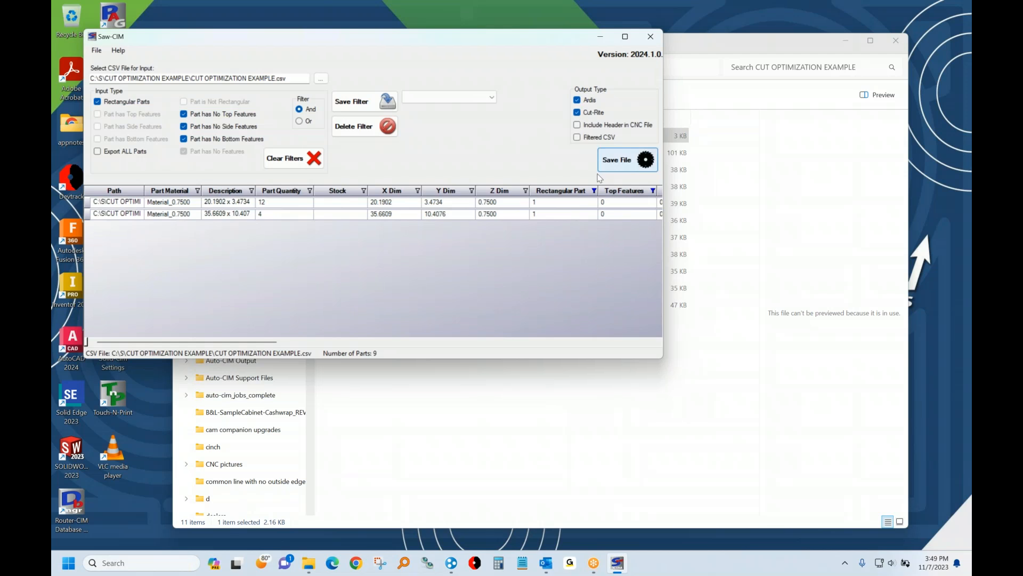
pyautogui.click(576, 137)
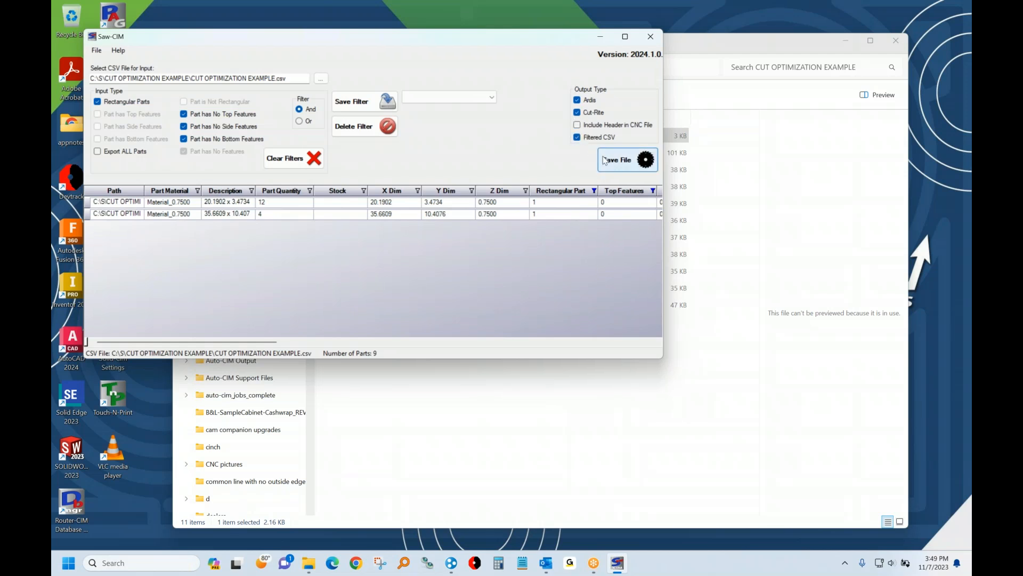
pyautogui.click(616, 159)
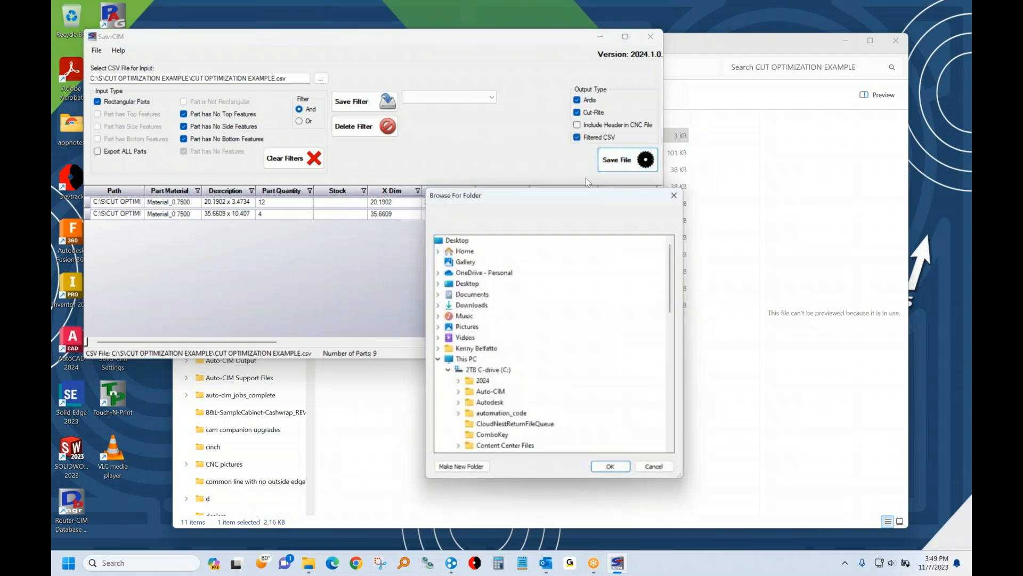
# Confirm the output folder, open the file location, and open the CNC parts CSV
pyautogui.click(610, 466)
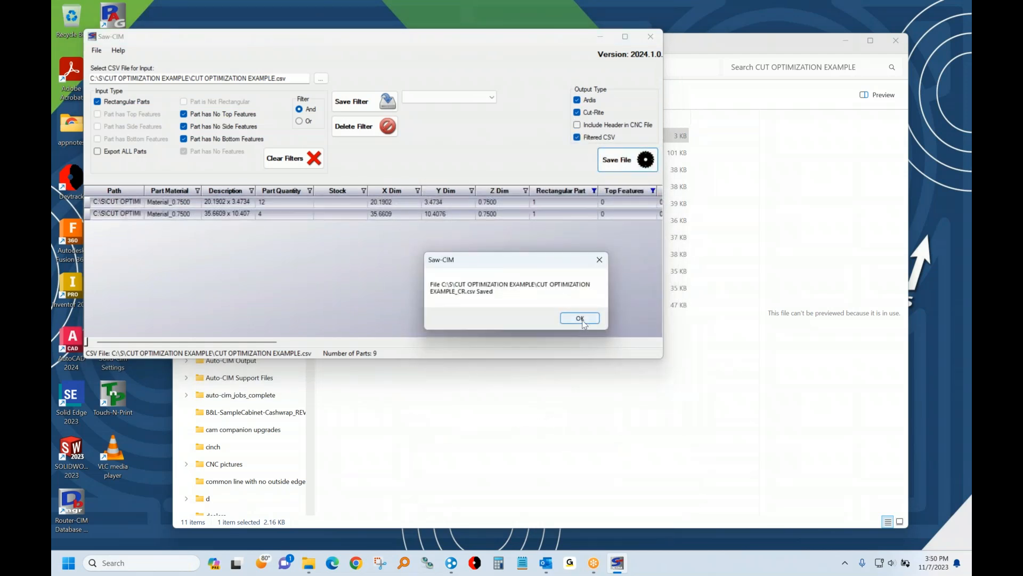
pyautogui.click(579, 318)
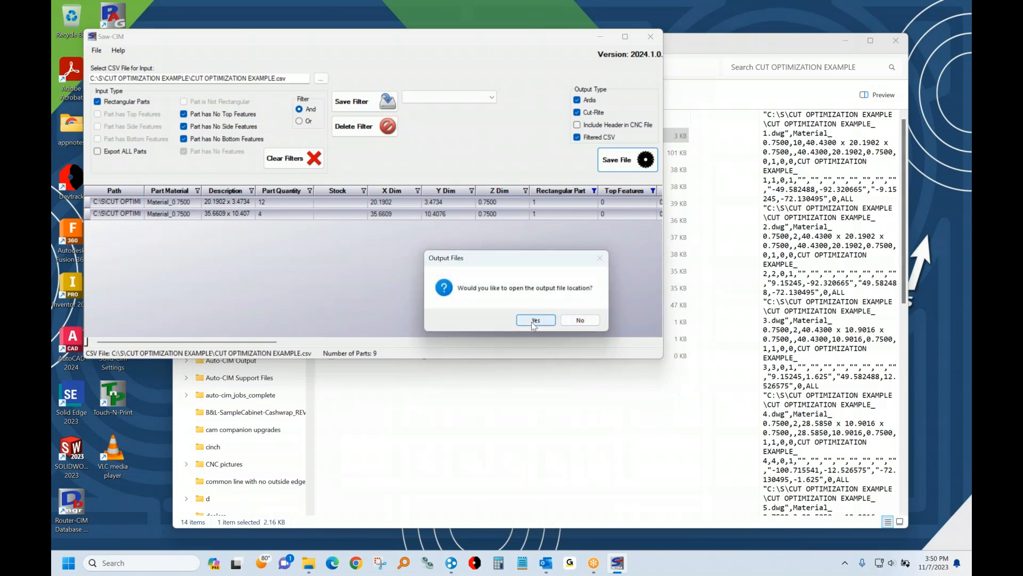
pyautogui.click(535, 320)
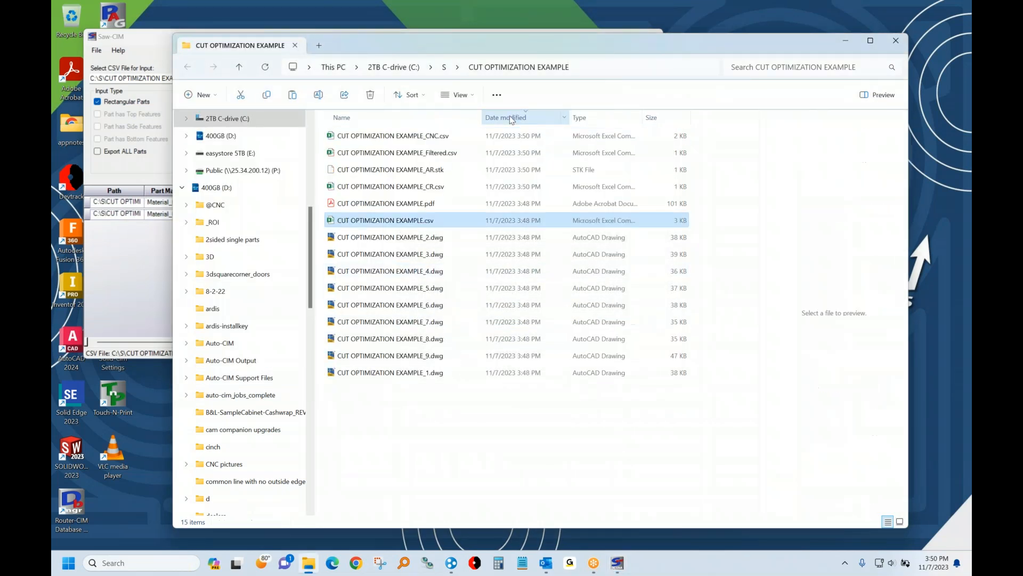
pyautogui.click(386, 220)
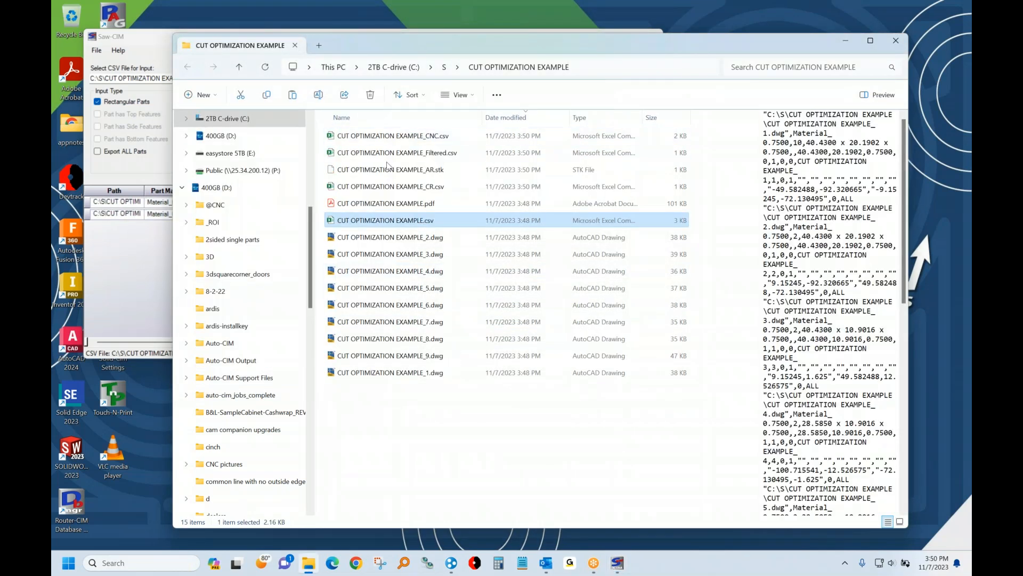
pyautogui.doubleClick(390, 135)
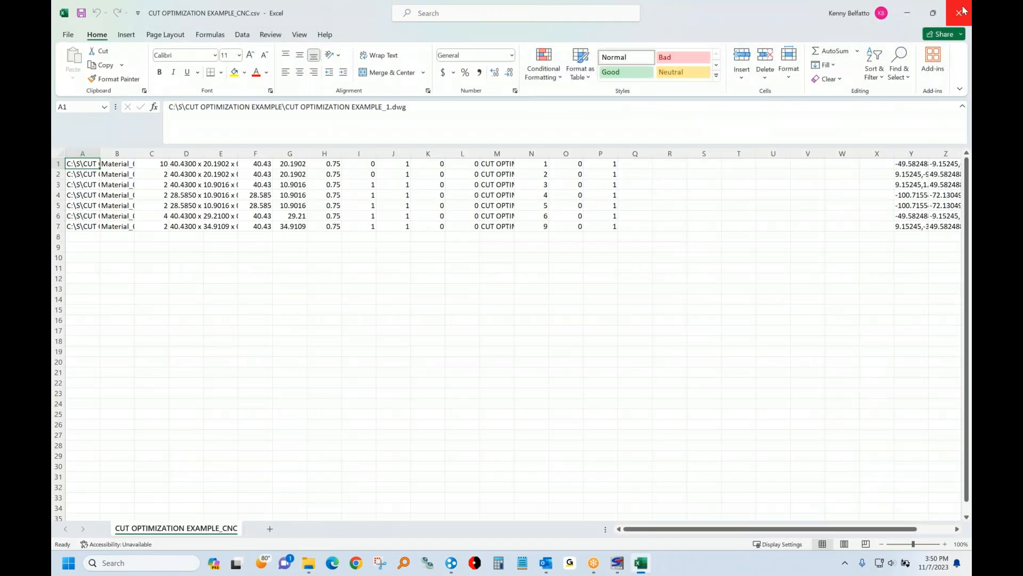
# Close the CNC CSV, review the two-part CR CSV, discard changes, and close Saw-CIM
pyautogui.click(962, 12)
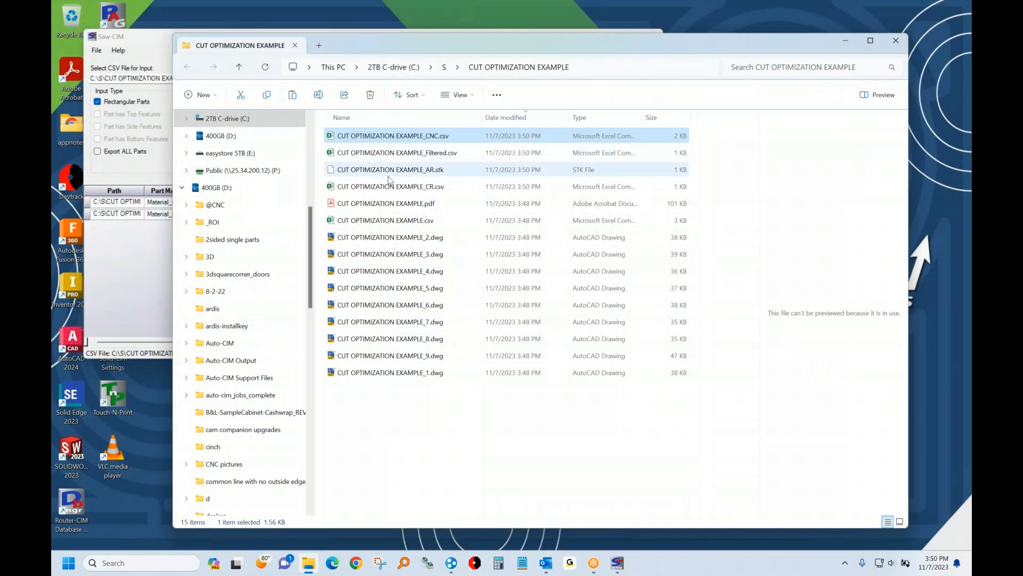
pyautogui.doubleClick(390, 186)
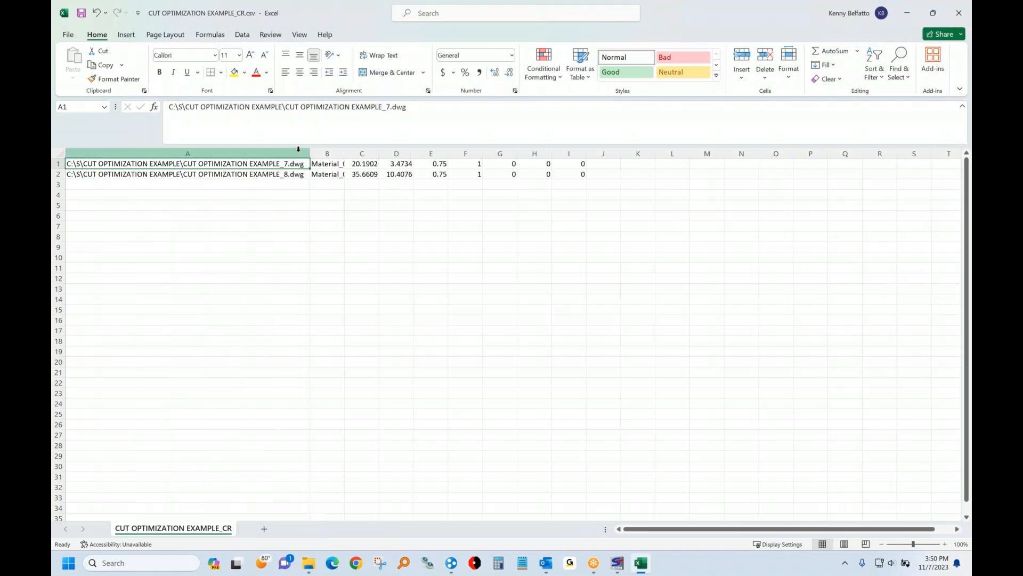
pyautogui.click(958, 12)
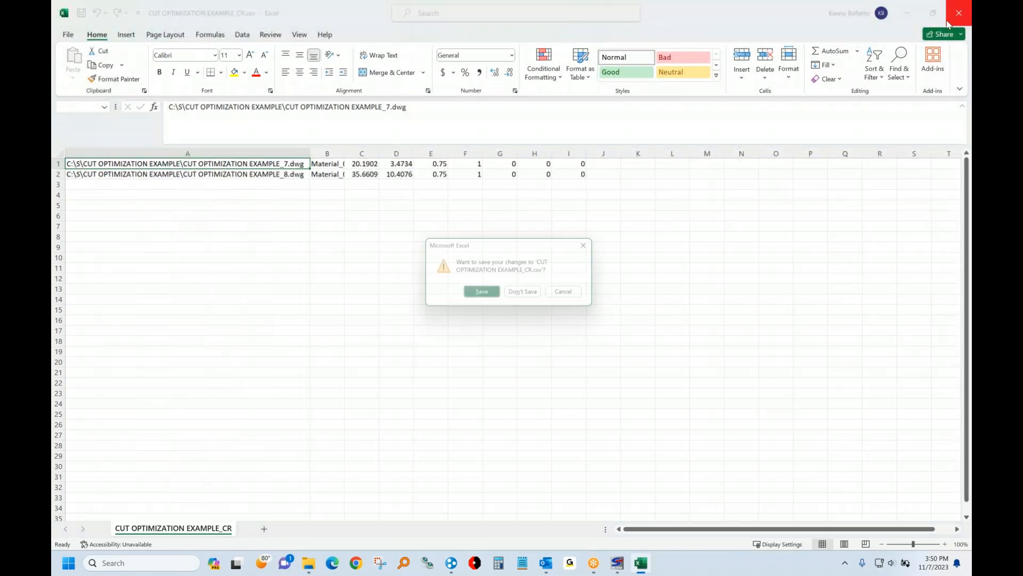
pyautogui.click(522, 291)
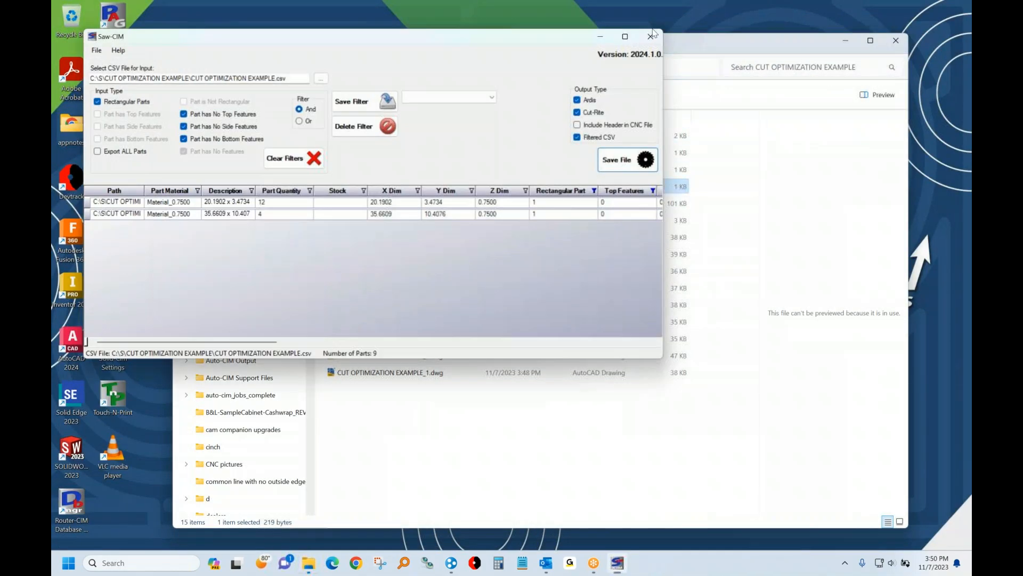
pyautogui.click(650, 36)
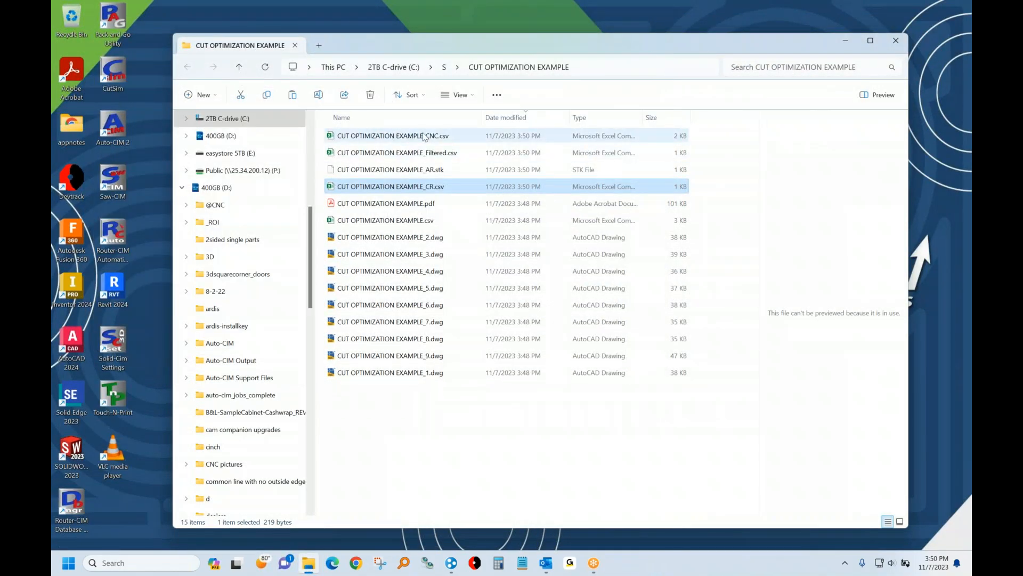
# Launch Router-CIM Automation Suite from the _CNC.csv file's right-click menu
pyautogui.rightClick(392, 135)
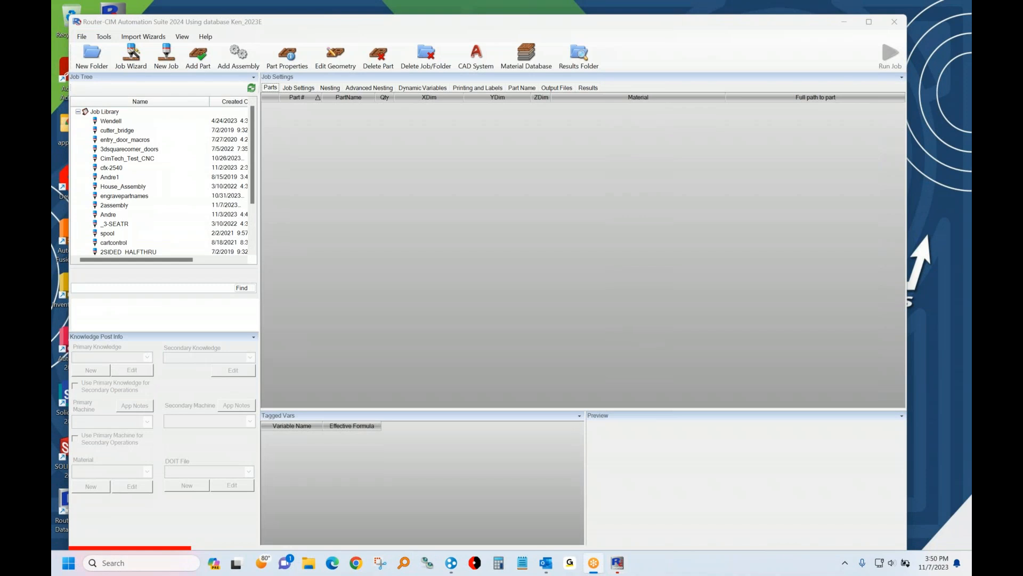
# Run the CUT_OPTIMIZATION_EXAMPLE_CNC job nesting all 7 parts, then open its results folder
pyautogui.click(889, 55)
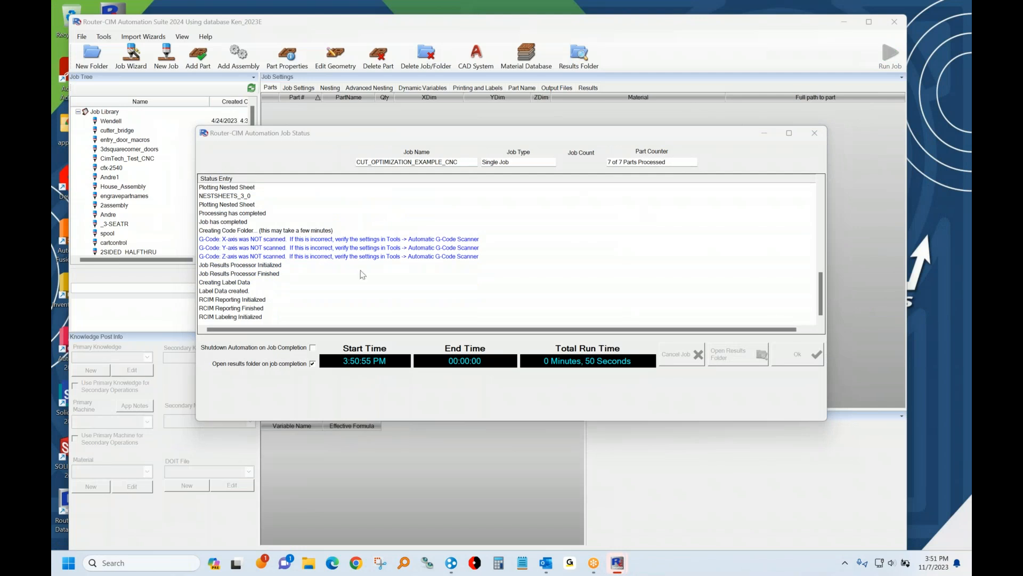
pyautogui.moveTo(679, 357)
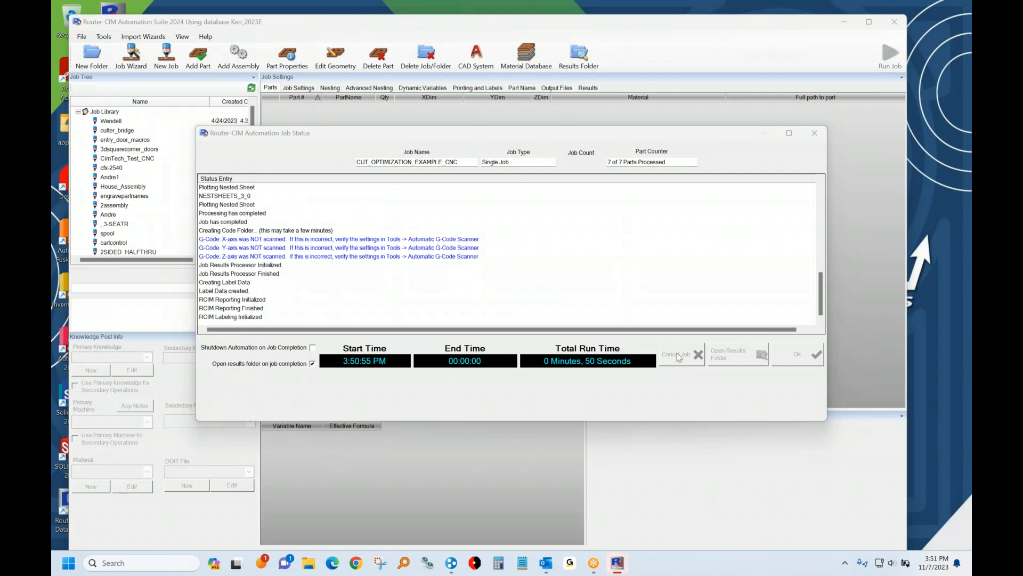
pyautogui.click(736, 353)
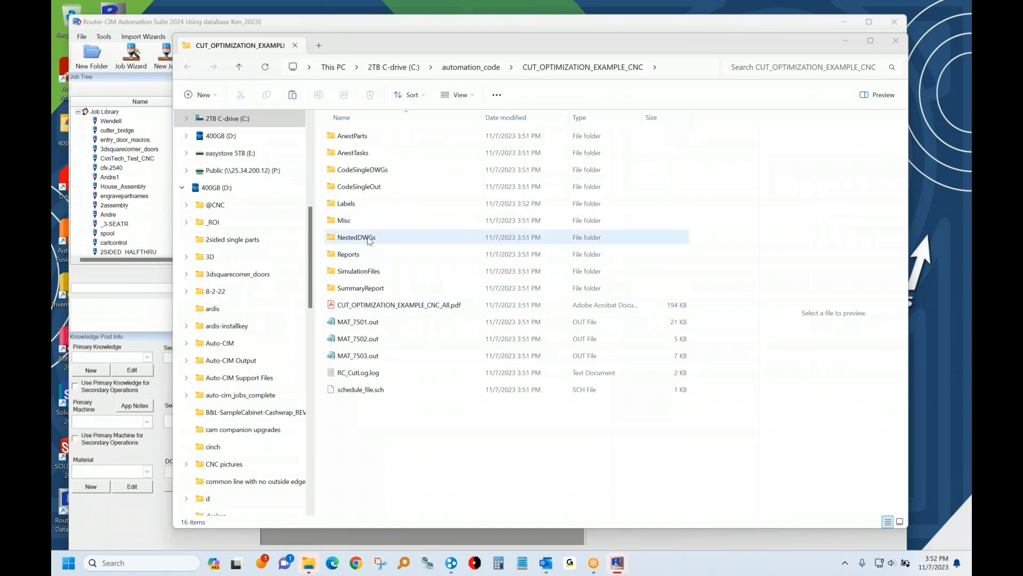
# Open MAT_750.dwg from the NestedDWGs results folder in AutoCAD
pyautogui.doubleClick(357, 237)
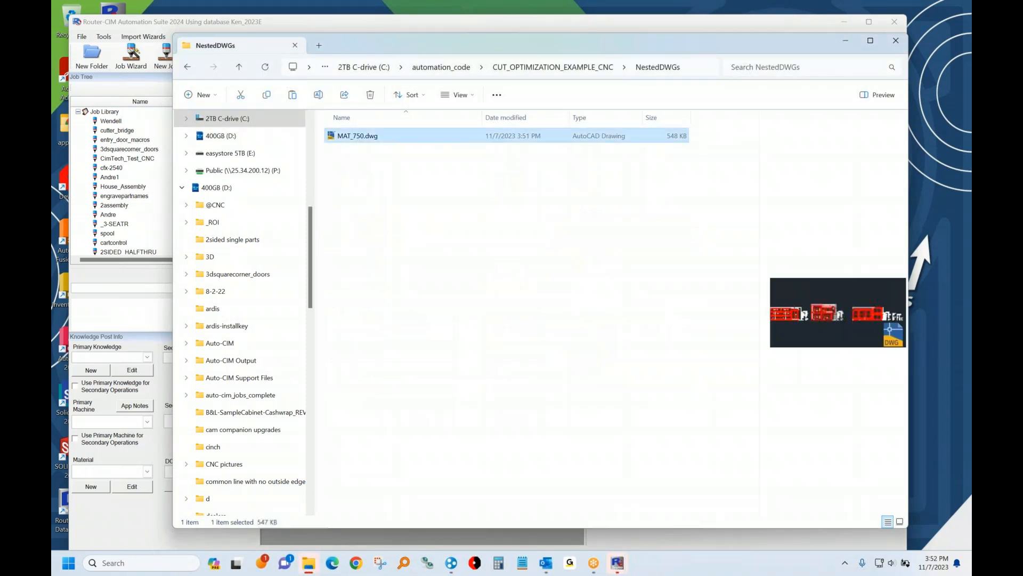
pyautogui.doubleClick(357, 135)
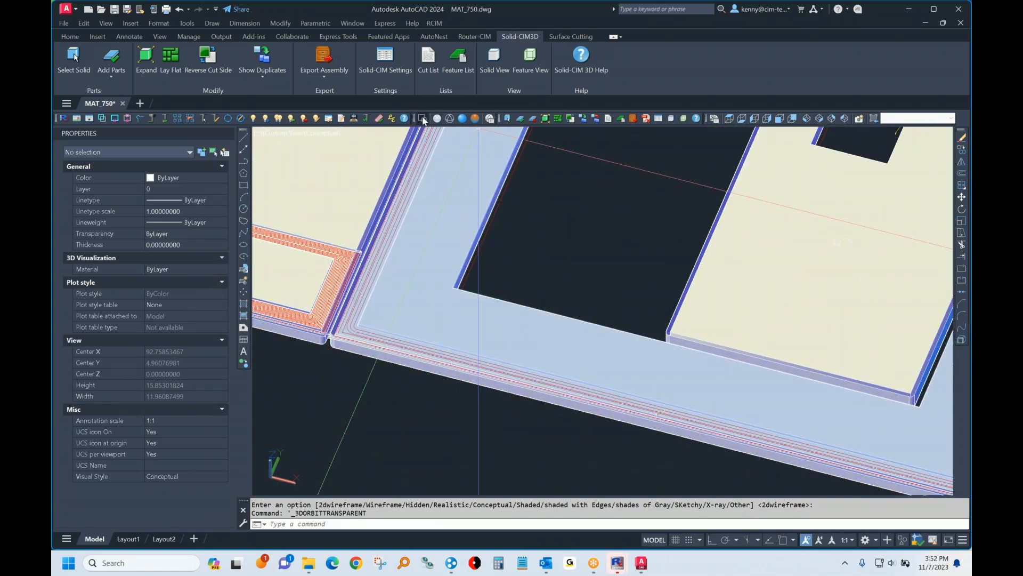
# Switch MAT_750 to the 2D Wireframe visual style and clear the selection
pyautogui.click(422, 118)
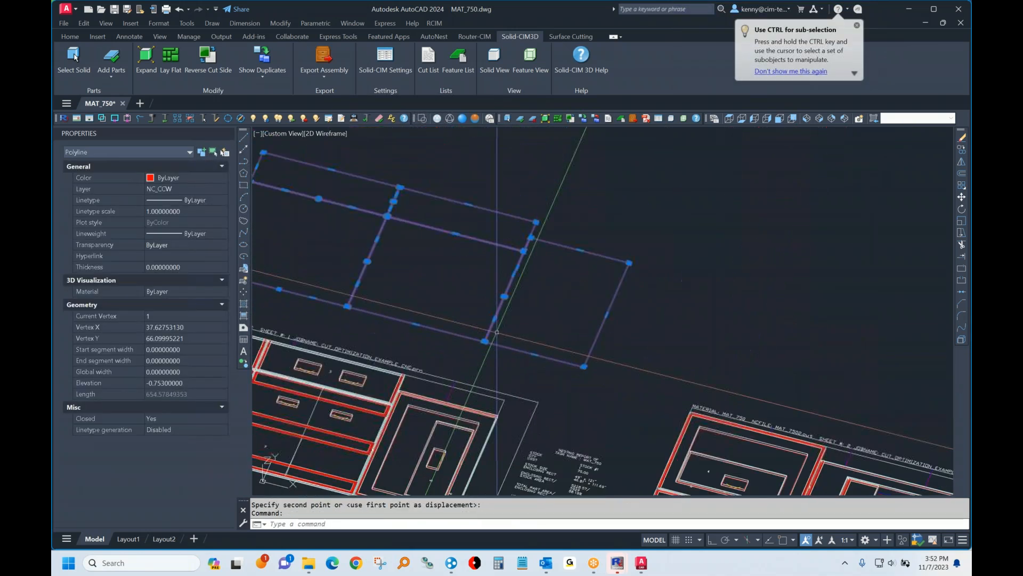
pyautogui.press('Escape')
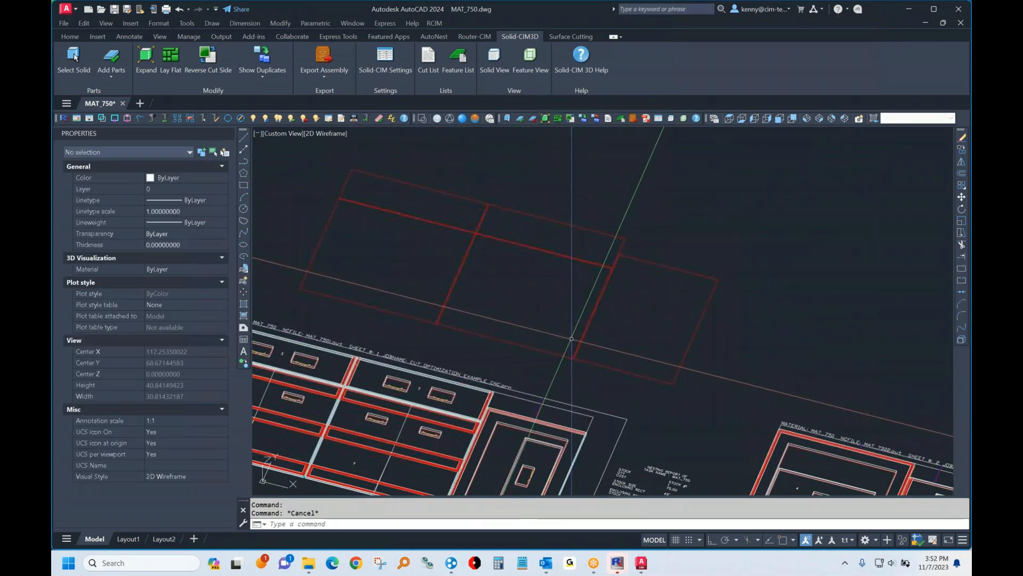